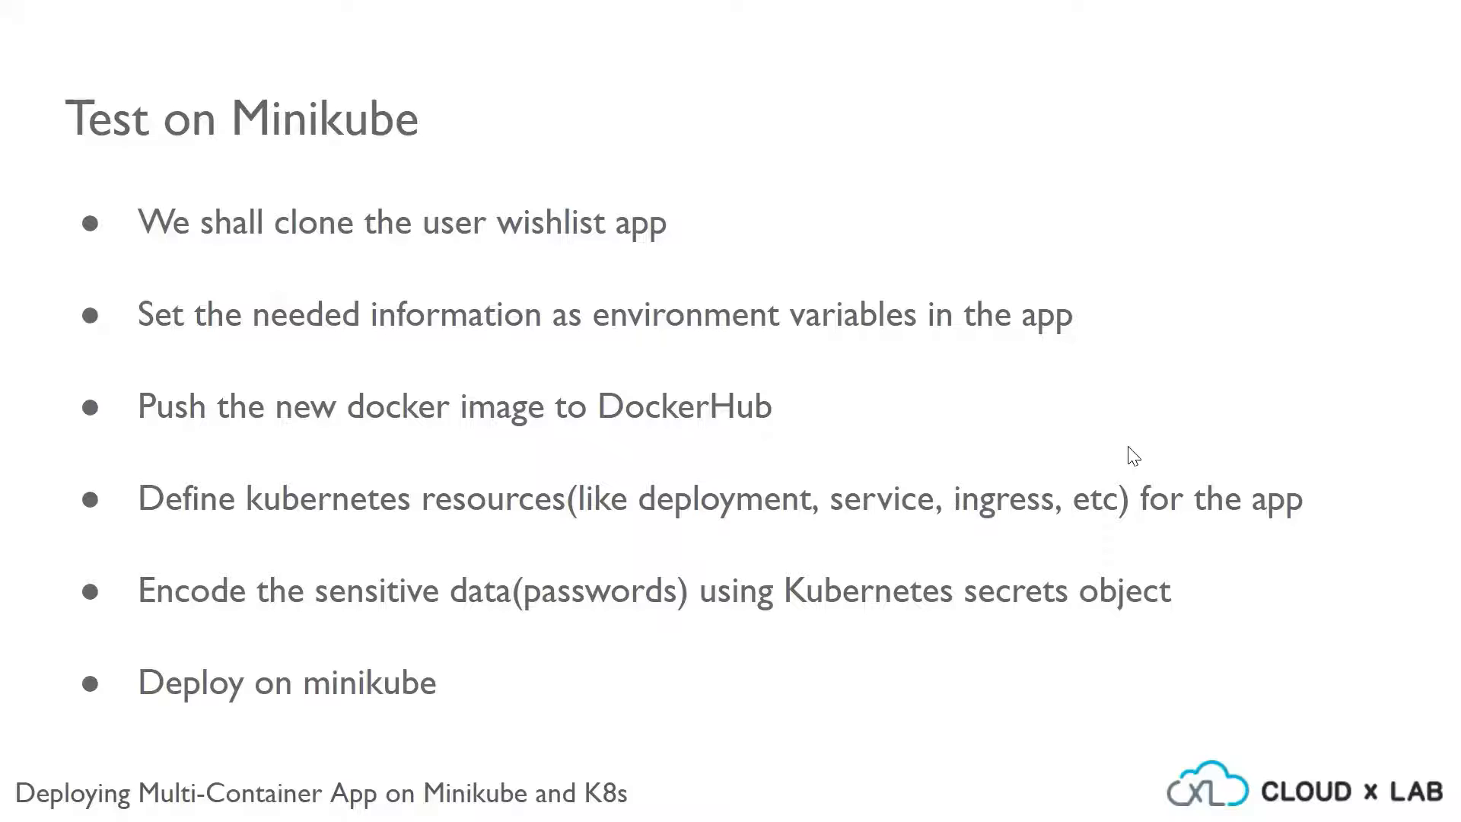
mouse_move(931, 729)
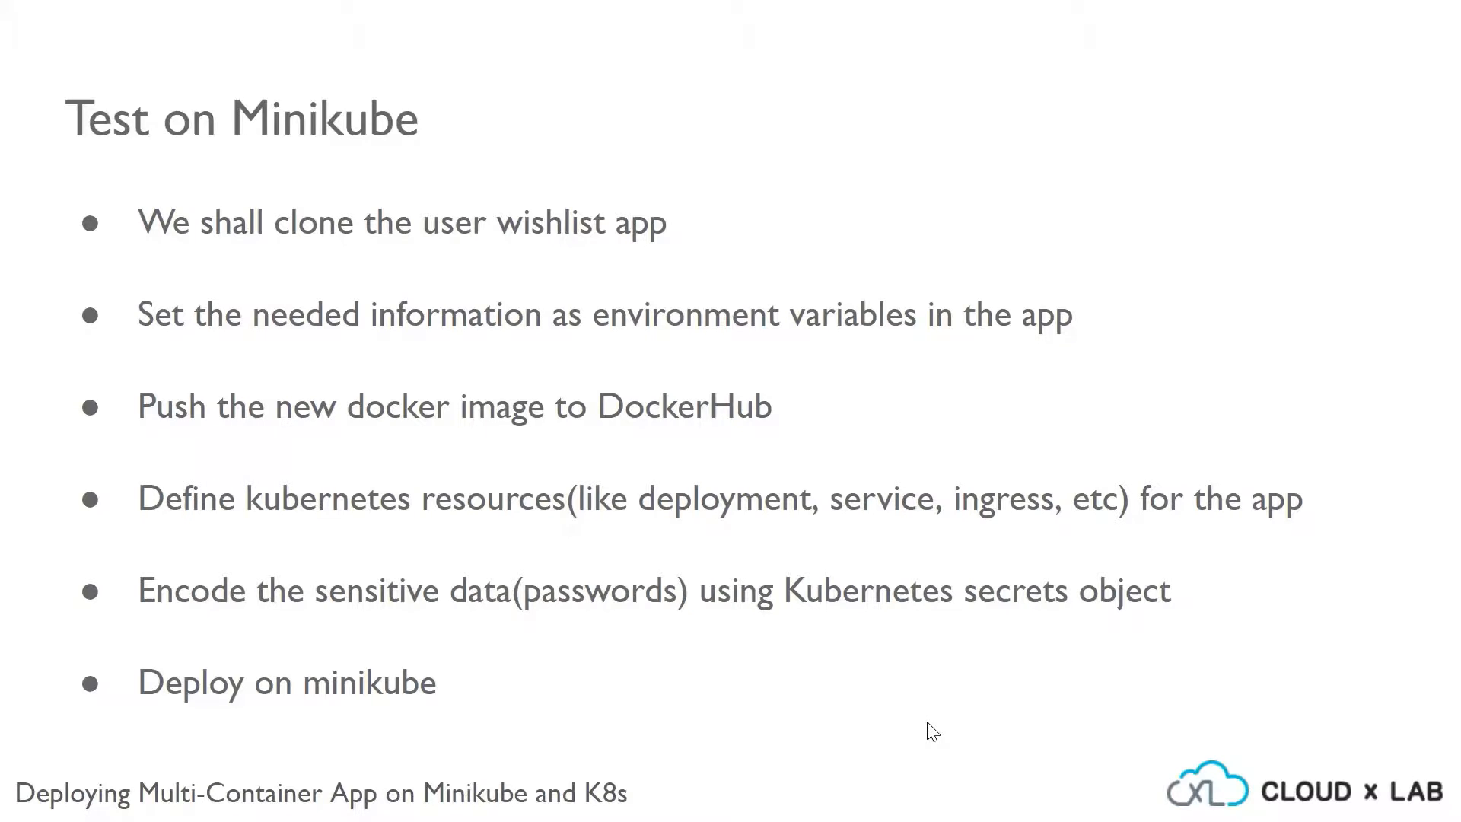
Advance from the six-step Minikube test plan to the Kubernetes Persistent Volumes slide.
key(Right)
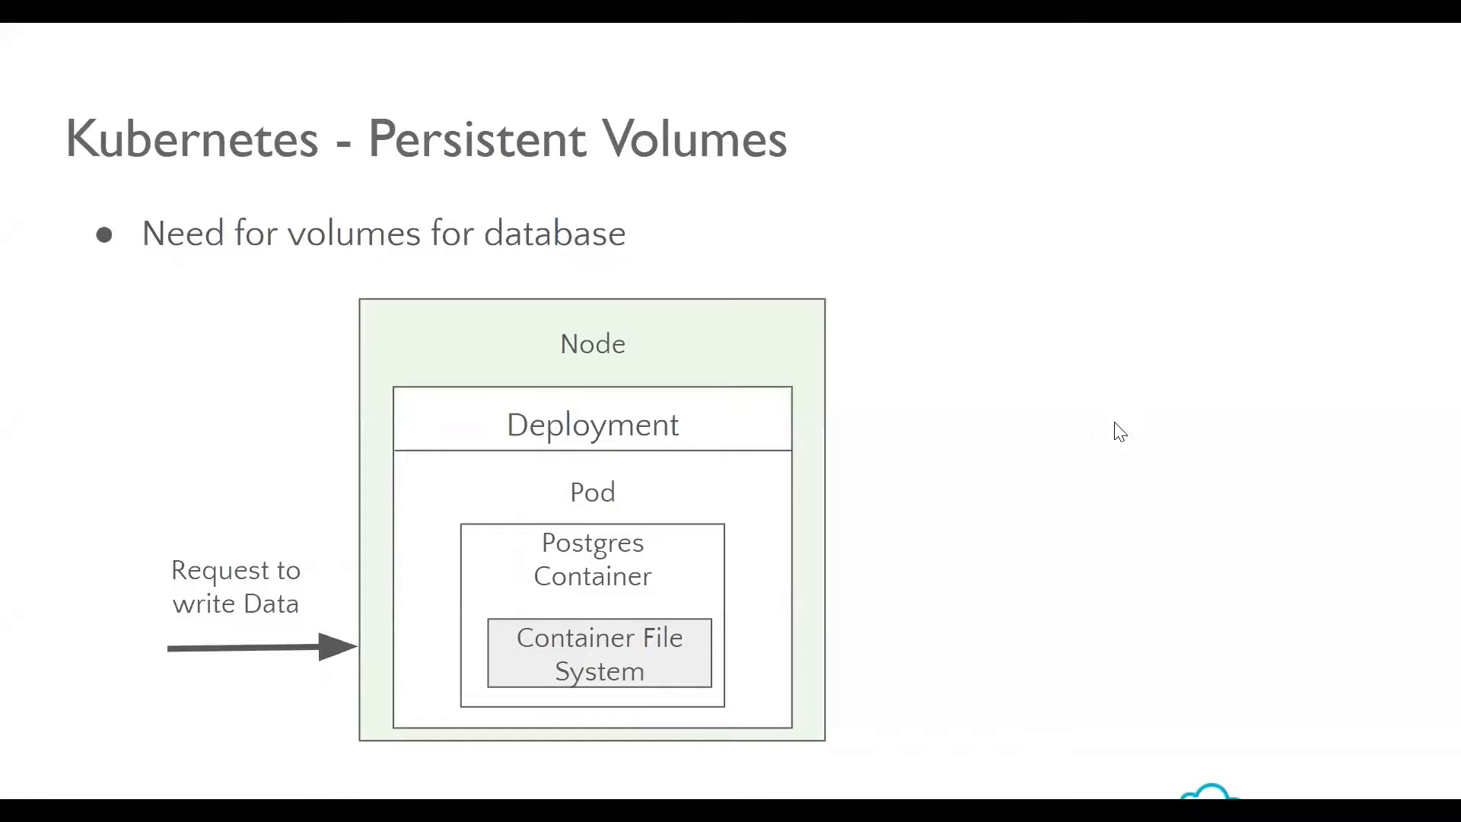